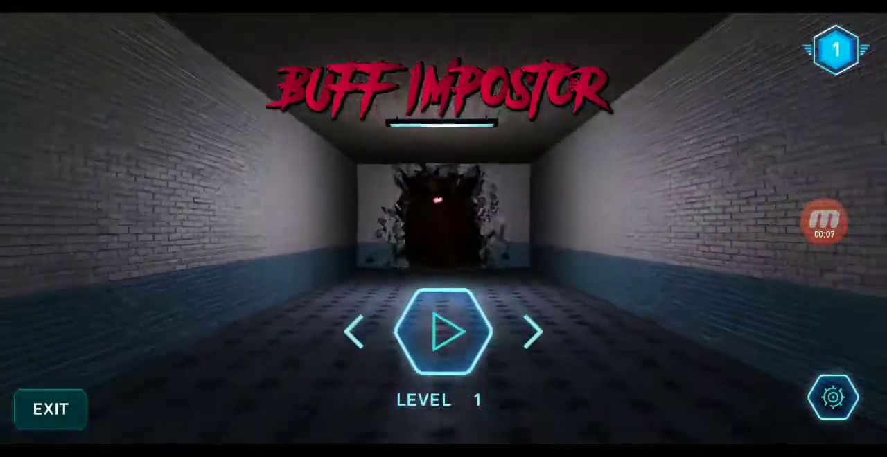
- Start Level 1 from Play and explore the dark corridor by flashlight
click(442, 331)
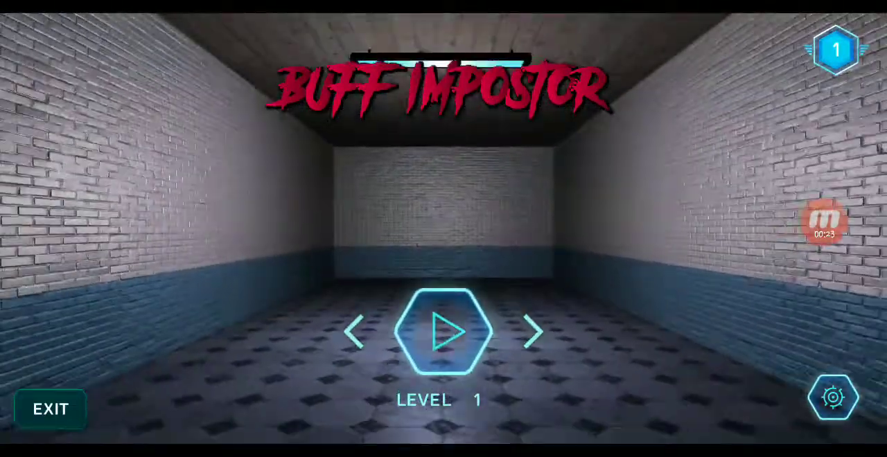
click(442, 331)
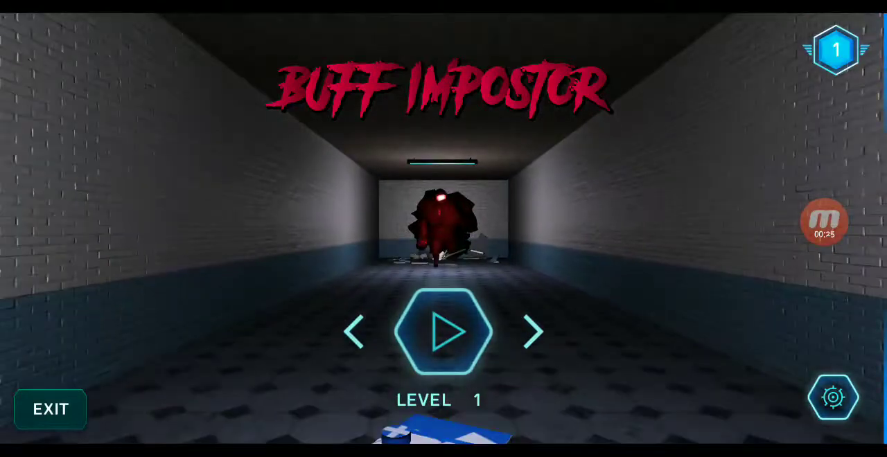
click(443, 332)
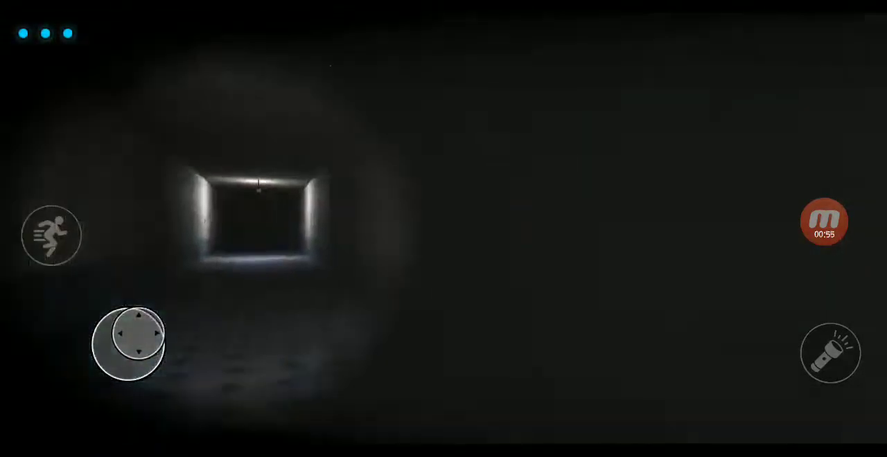
click(127, 347)
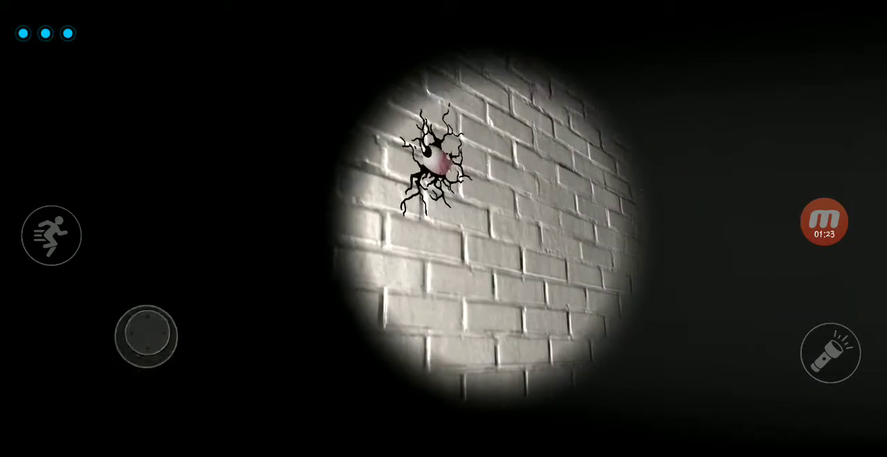
- Look around and walk into the tiled room marked HE IS WATCHING
drag(145, 336, 152, 308)
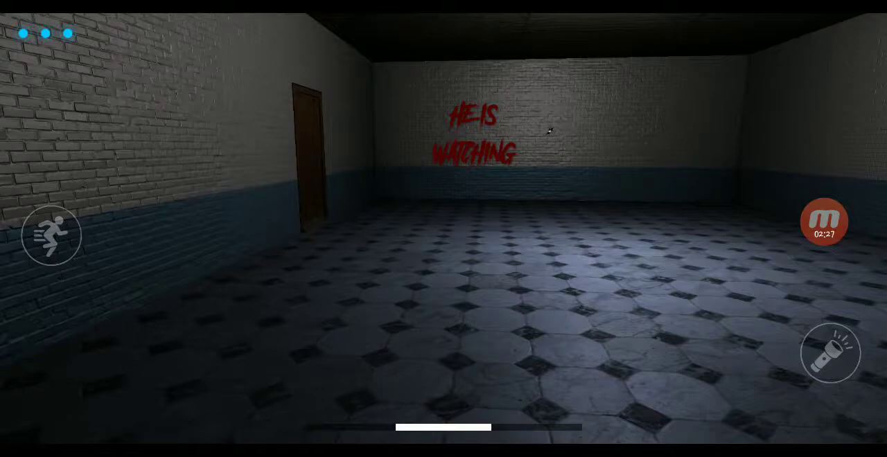
- Walk to the end of Level 1 to reach YOU WIN with the level 2 badge
click(829, 352)
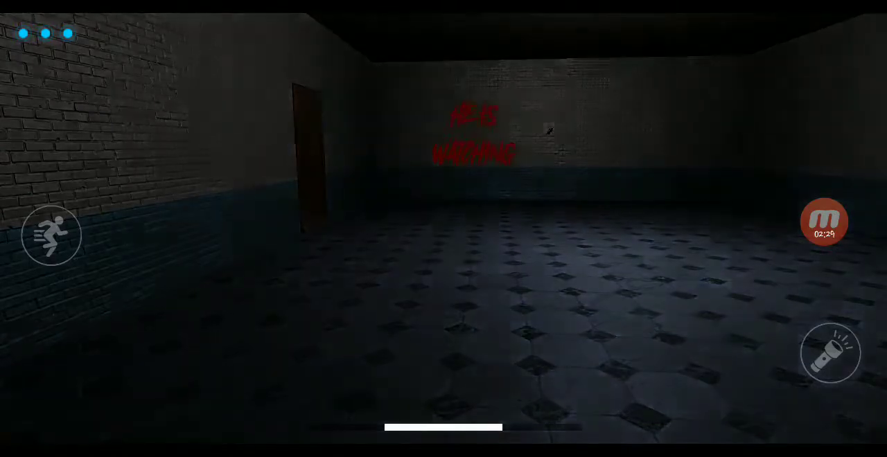
click(830, 353)
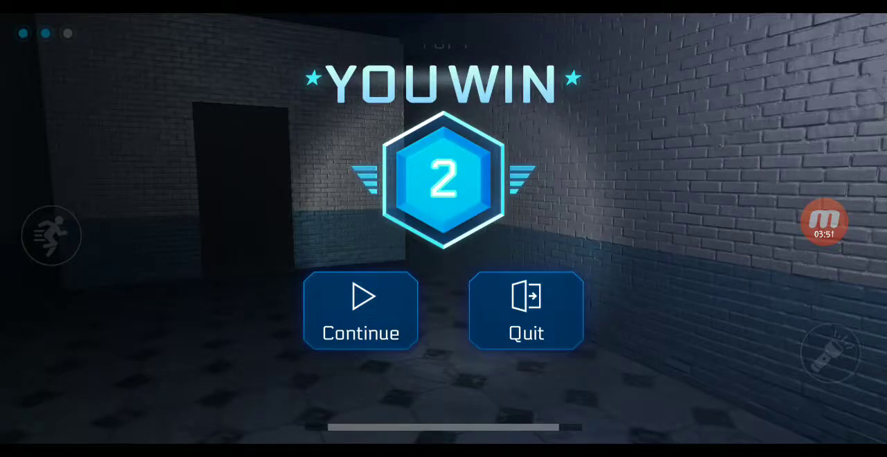
- Continue to the next level, walk the checkered corridors and pick up the blue milk carton
click(360, 310)
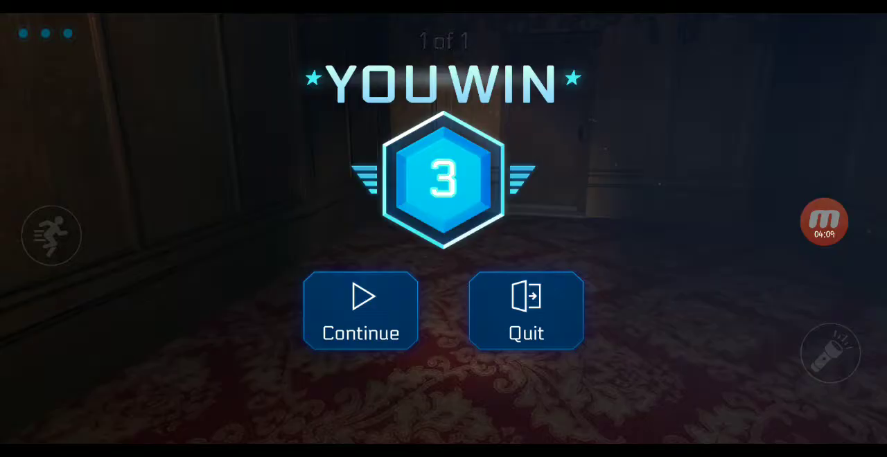
click(359, 310)
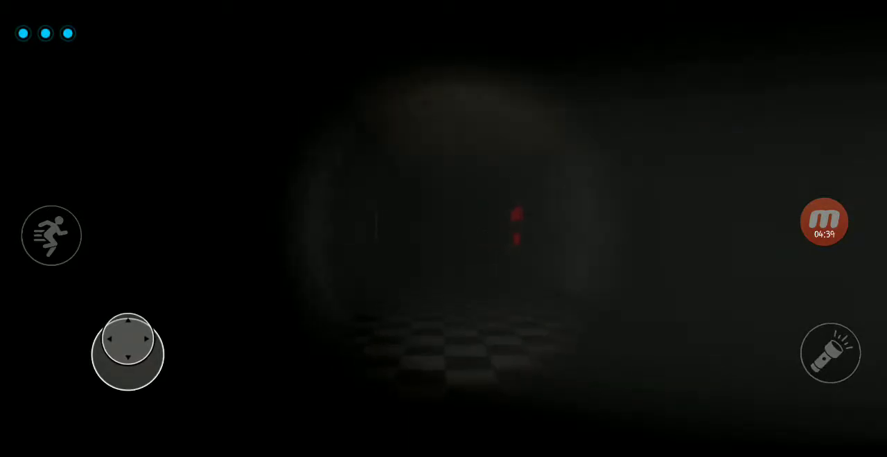
click(127, 354)
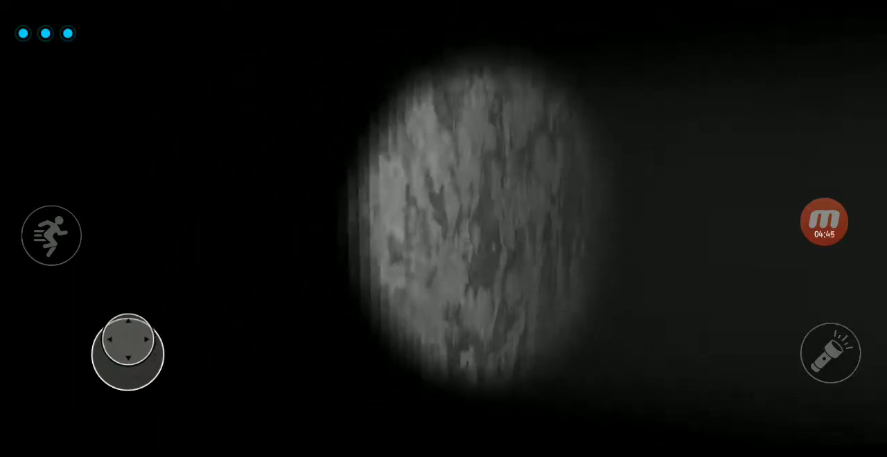
click(128, 353)
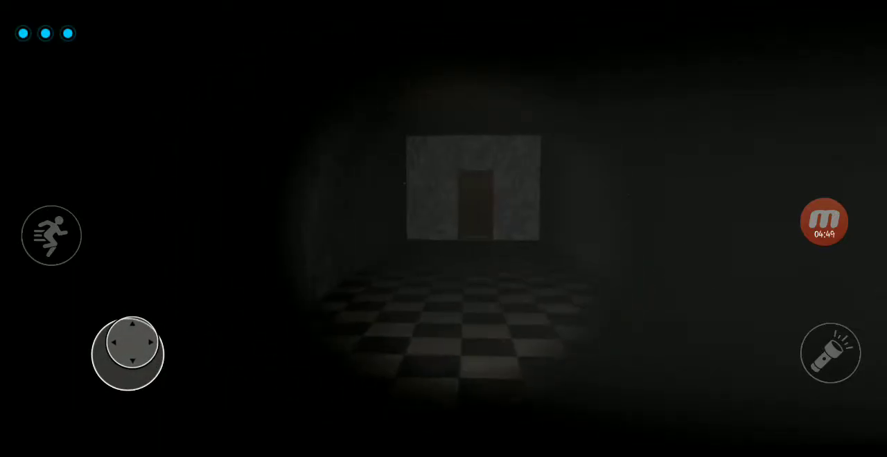
click(128, 325)
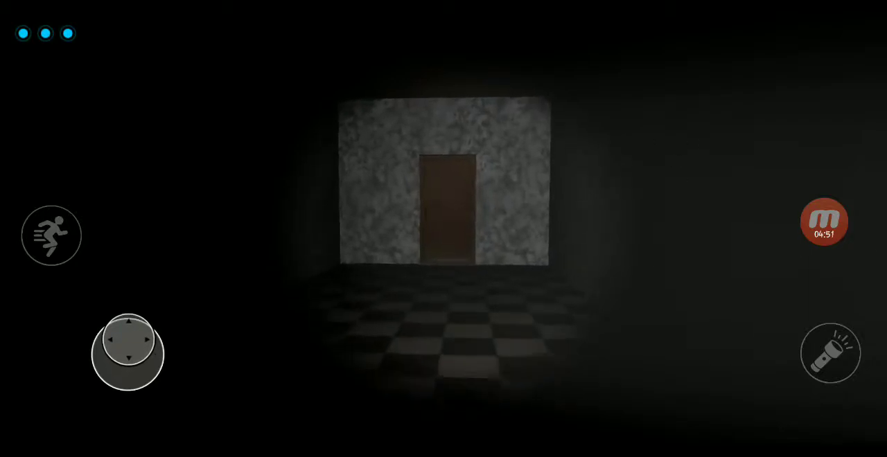
click(128, 324)
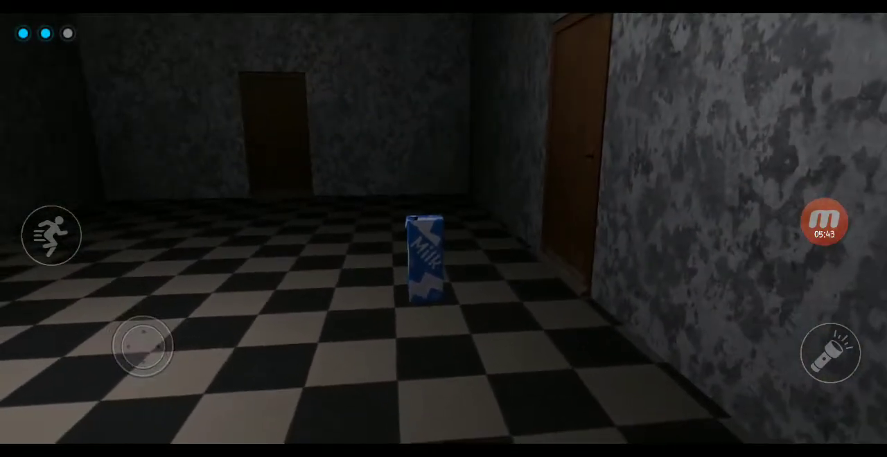
click(830, 352)
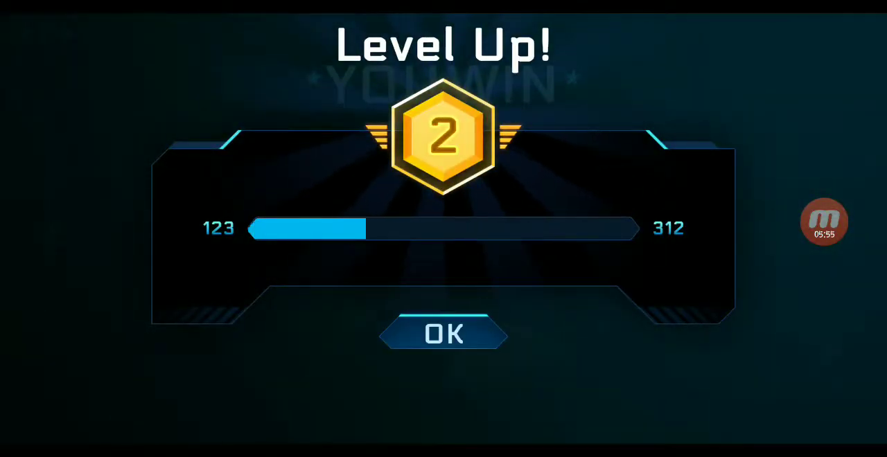
- Dismiss the Level Up notice and accept the YOU WIN results to start the next level
click(443, 333)
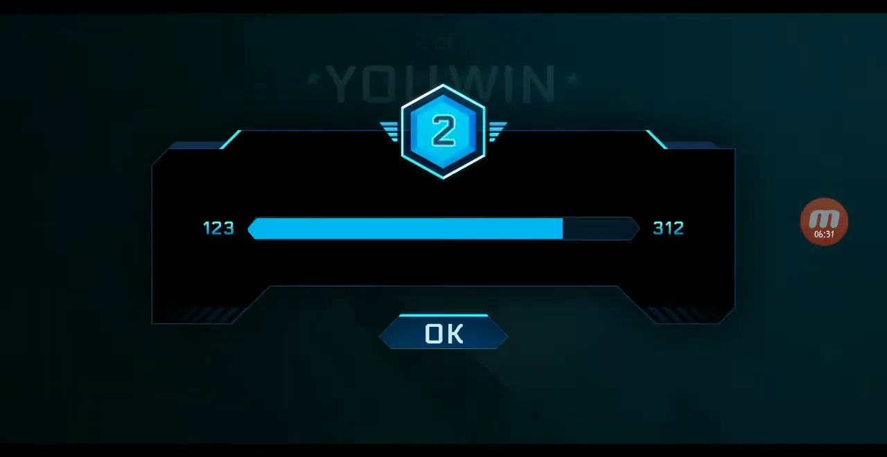
click(443, 333)
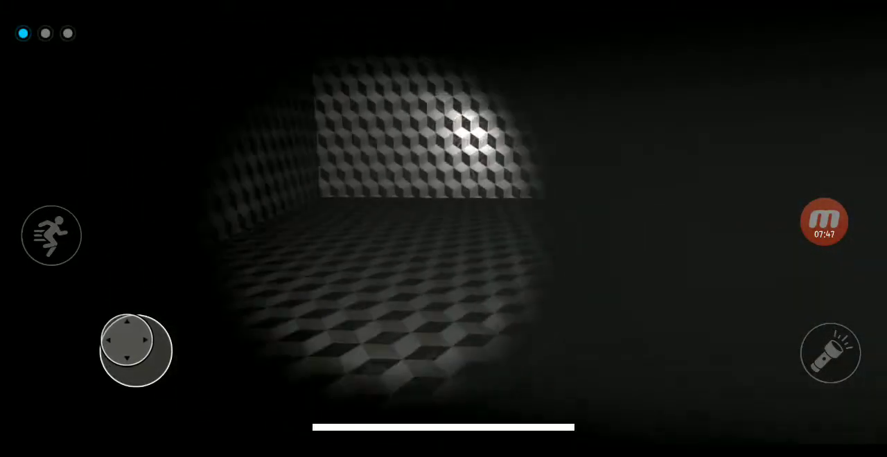
- Walk through the hex-tile corridor until the level 6 YOU WIN screen appears
drag(135, 350, 125, 384)
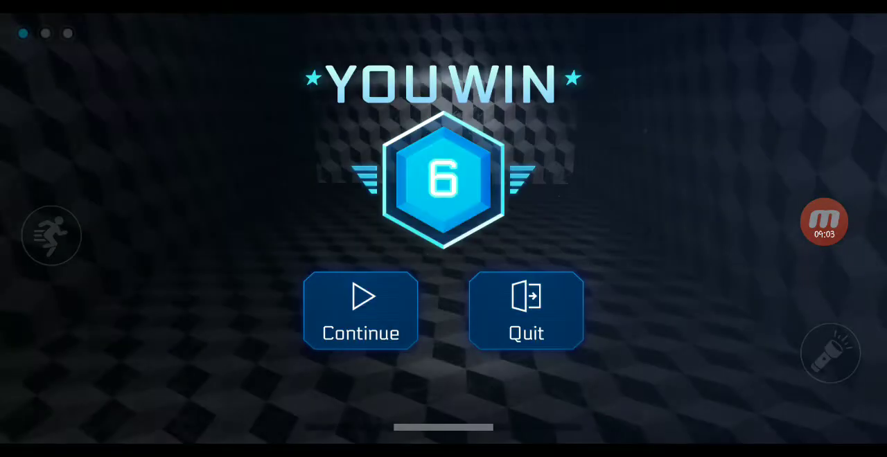
- Continue past the level 6 win to the level 3 experience progress screen
click(359, 310)
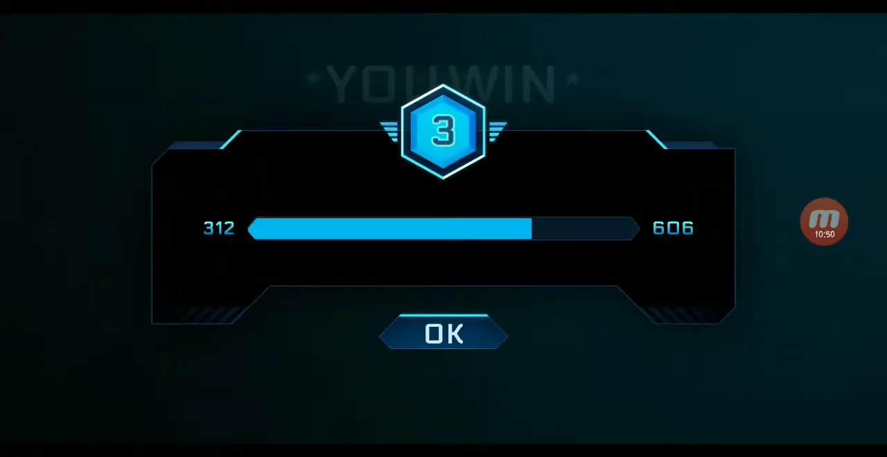
- Continue past the level 7 YOU WIN screen into the reddish room level
click(443, 334)
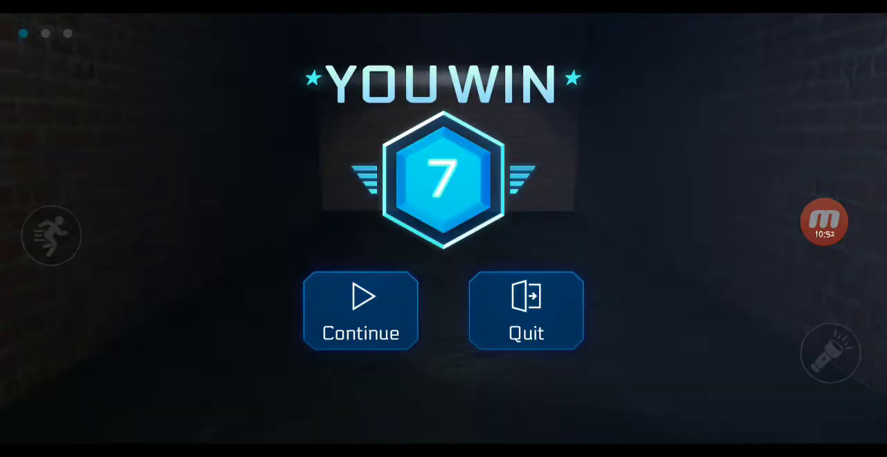
click(359, 311)
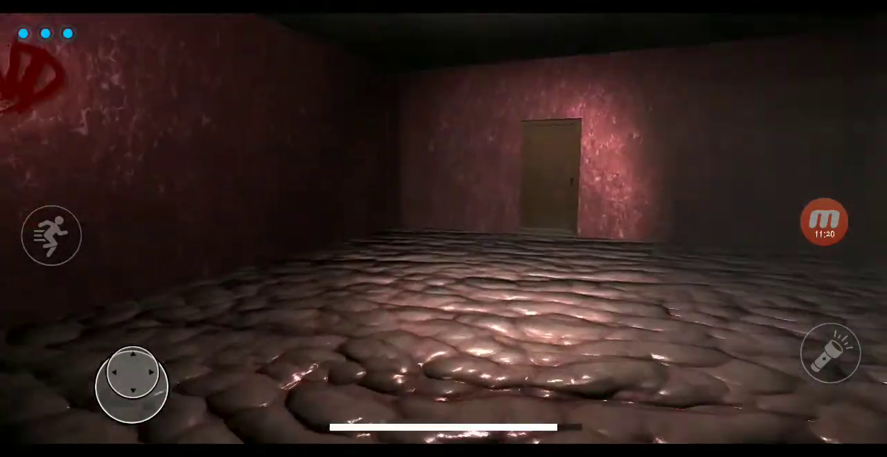
mouse_move(131, 385)
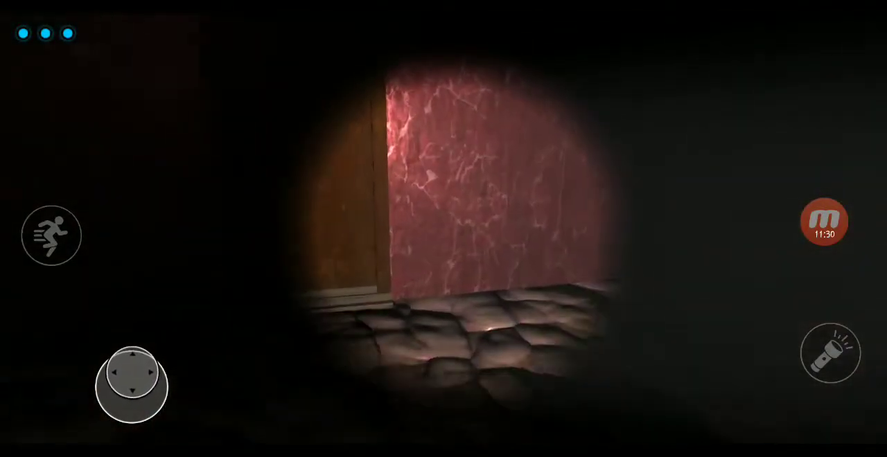
- Turn into the dark side passage and cross the fleshy floor to the level 4 Level Up
drag(131, 387, 130, 378)
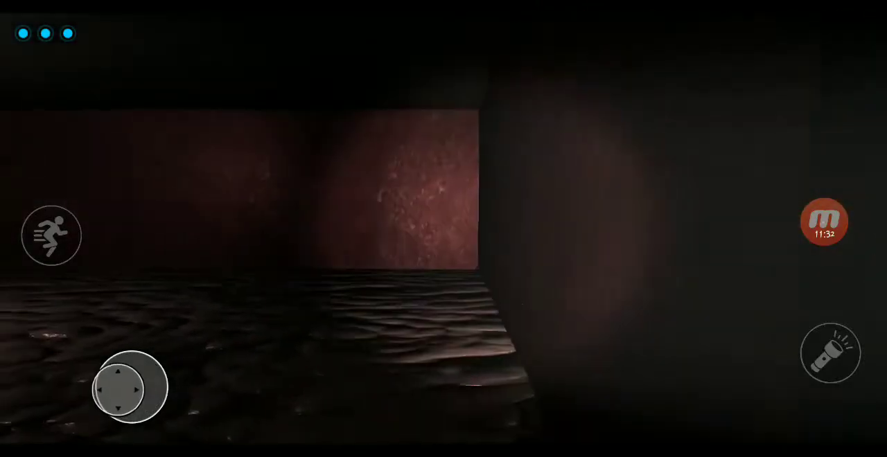
drag(128, 386, 135, 374)
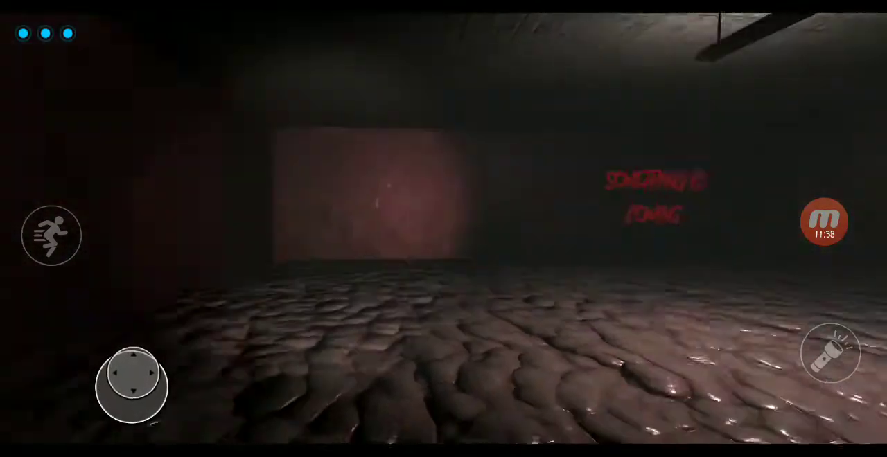
click(830, 354)
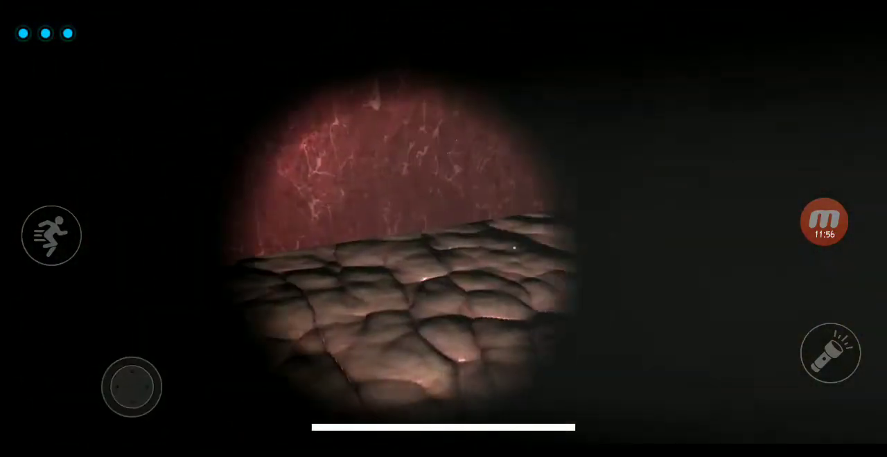
drag(131, 387, 131, 353)
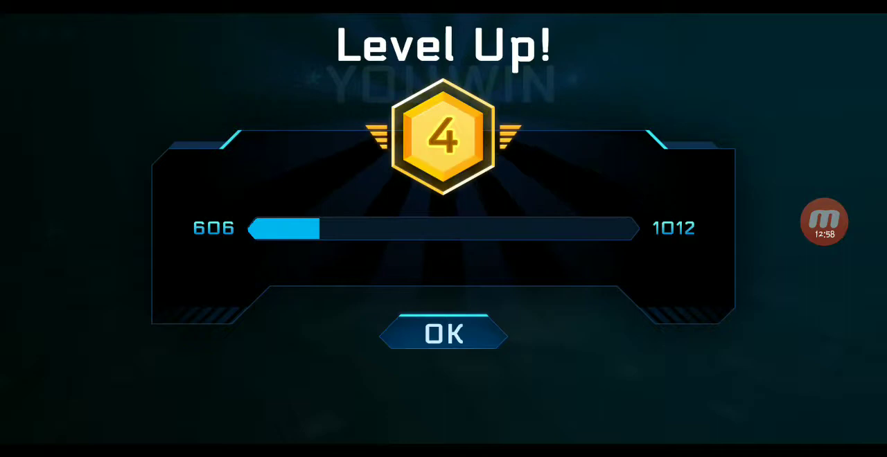
- Dismiss the level 4 Level Up notice and continue past the level 8 YOU WIN screen
click(443, 334)
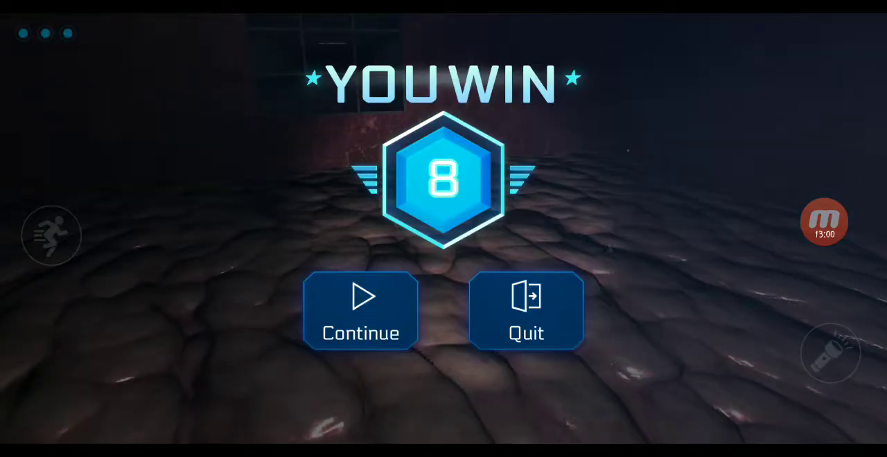
click(360, 310)
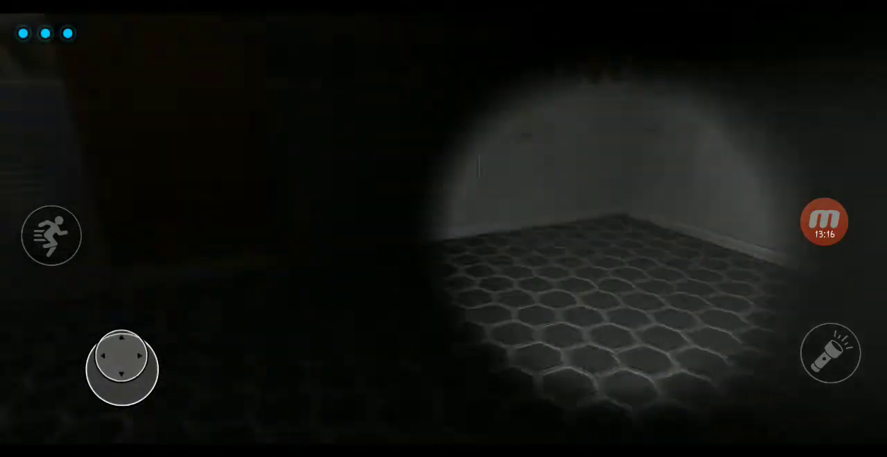
- Walk forward over the hex tiles until the striped wall with the wooden door is in view
drag(121, 369, 132, 347)
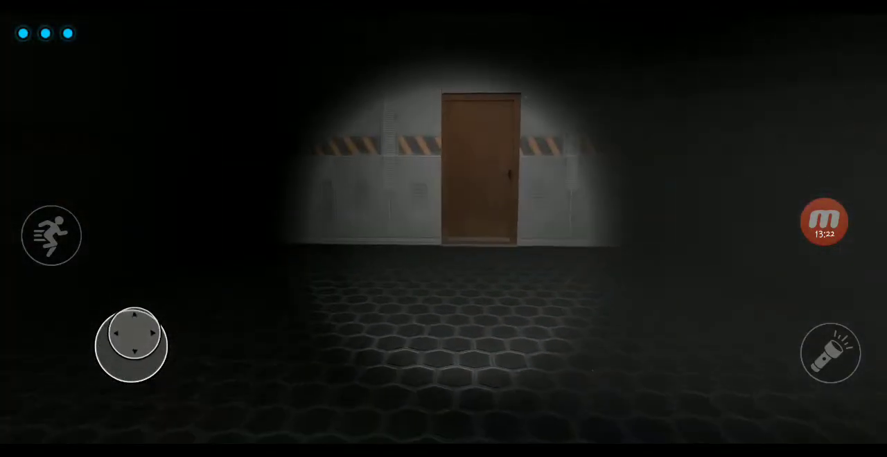
click(131, 333)
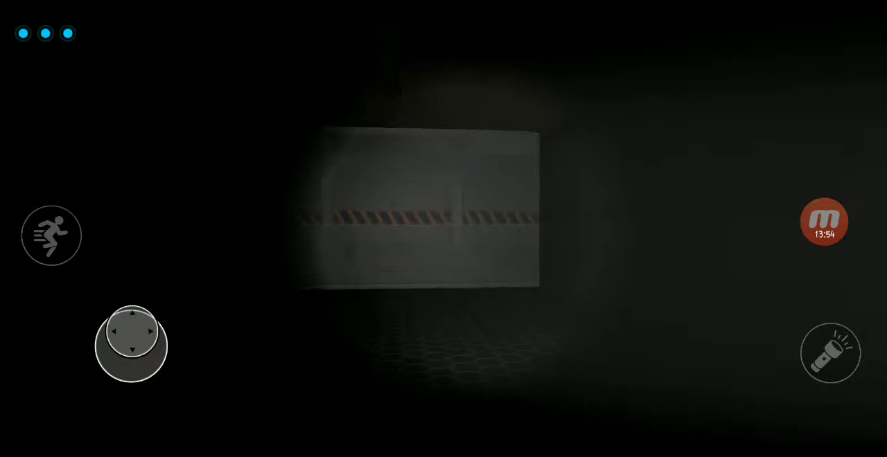
click(120, 336)
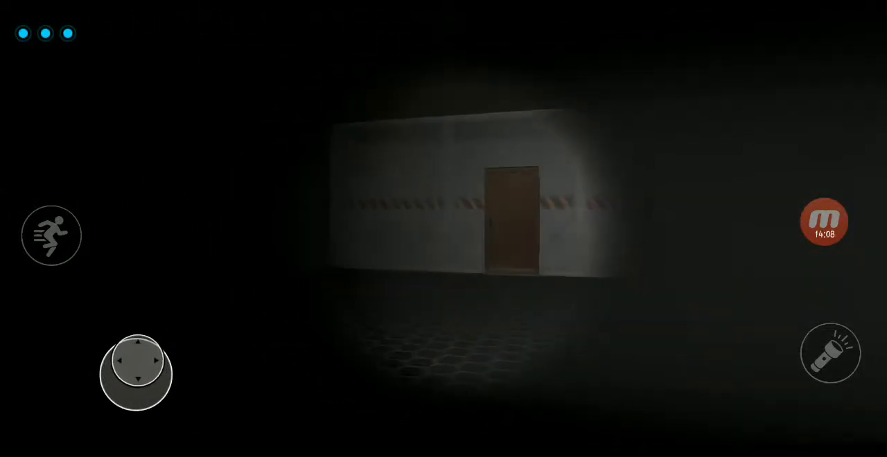
- Nudge the joystick to continue past the door into the dim stretch of corridor
click(119, 363)
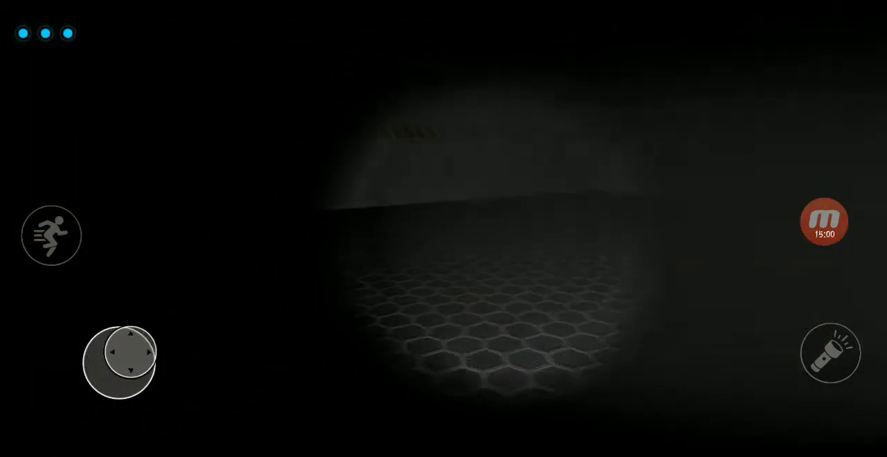
- Walk further down the dark corridor, then sprint toward the distant figure
drag(119, 363, 119, 349)
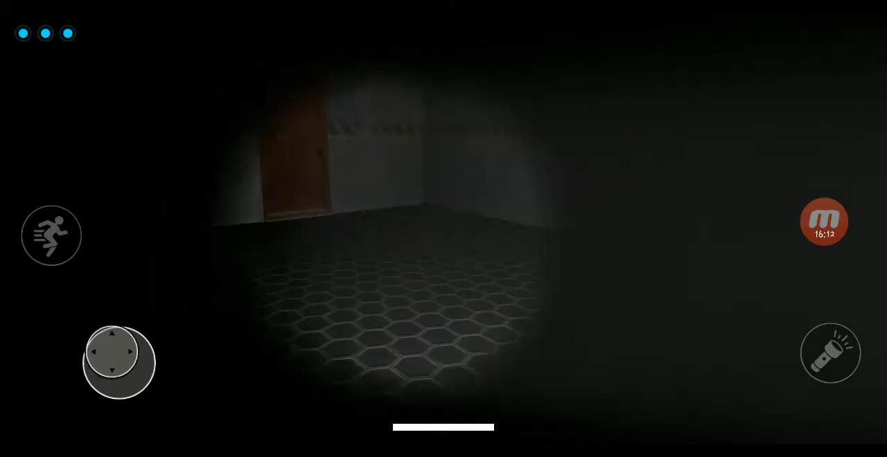
click(119, 344)
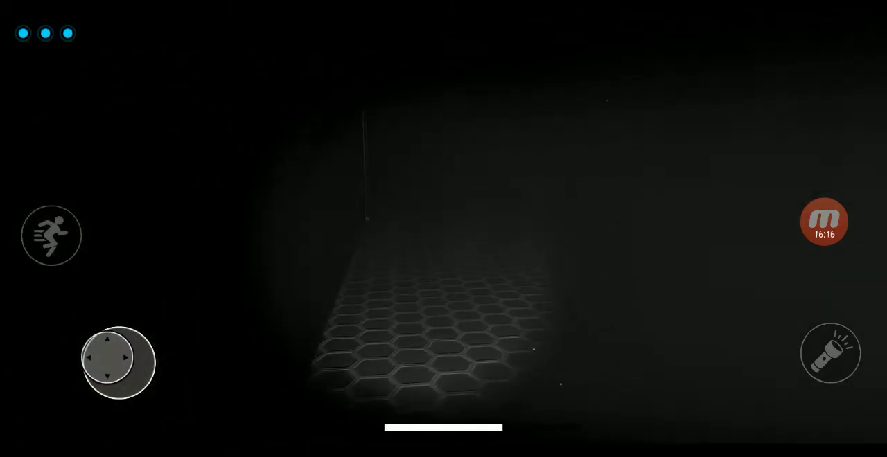
click(51, 235)
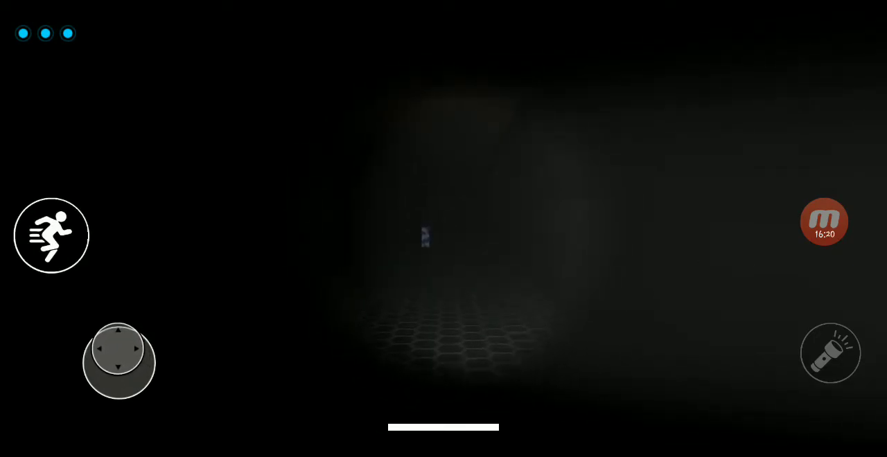